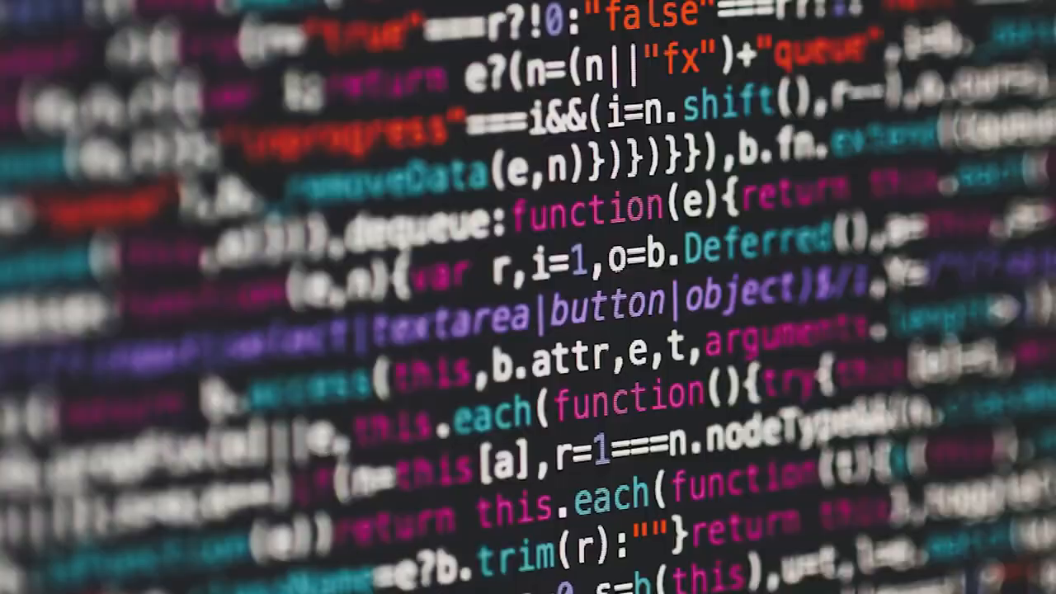
pyautogui.scroll(-3)
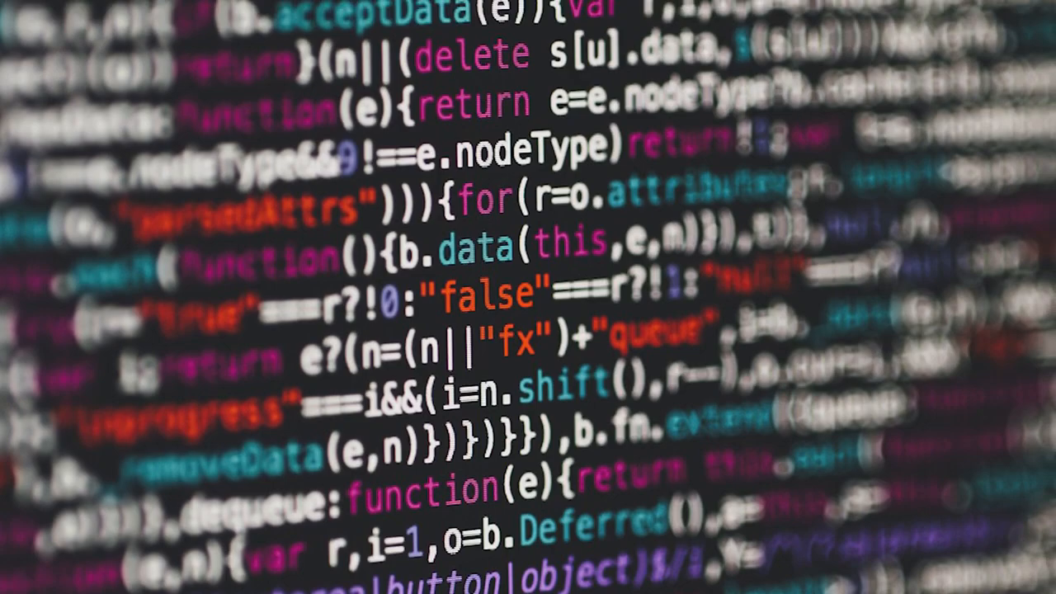